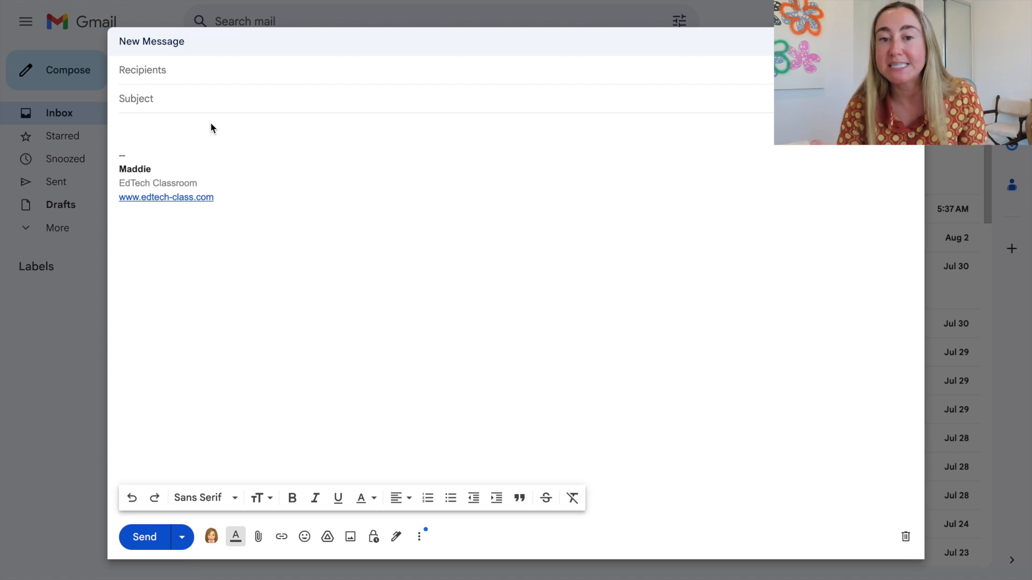
Enter subject 'My Scheduled Email' and body 'Hi! I am scheduling this email for tomorrow morning.'.
left_click(165, 127)
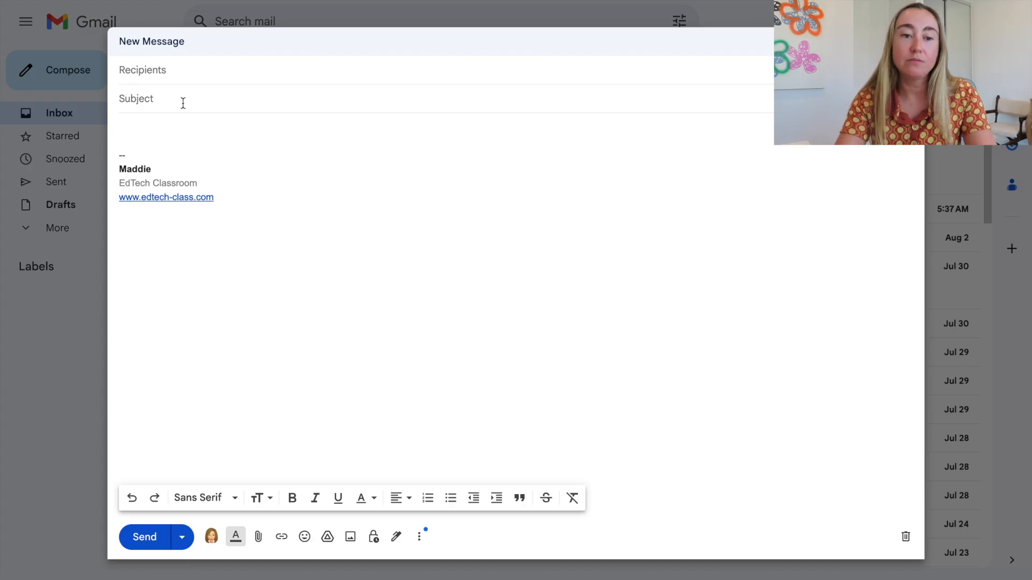
type("My Scheduled Email")
type("Hi! I am")
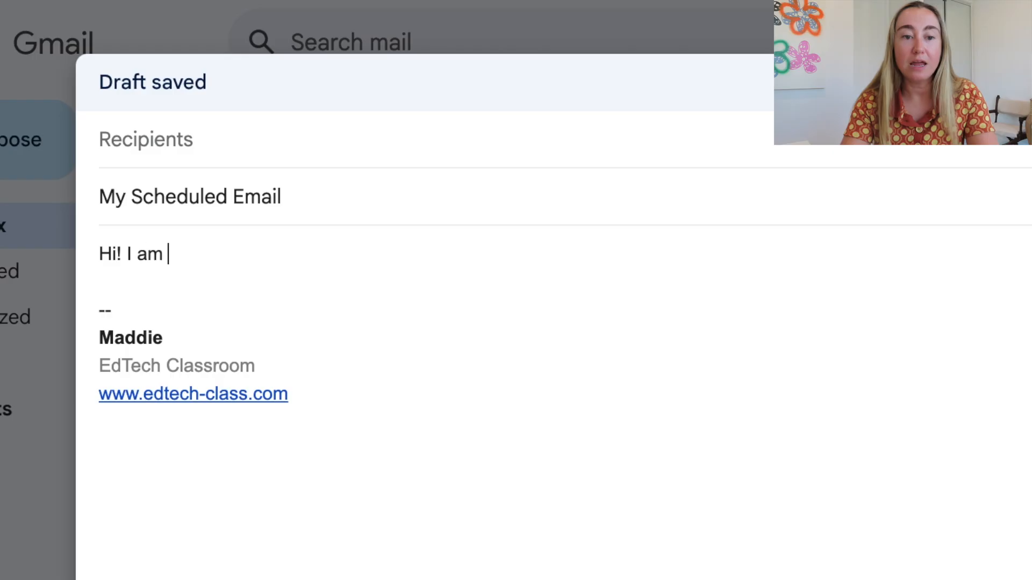
type("scheduling thi s")
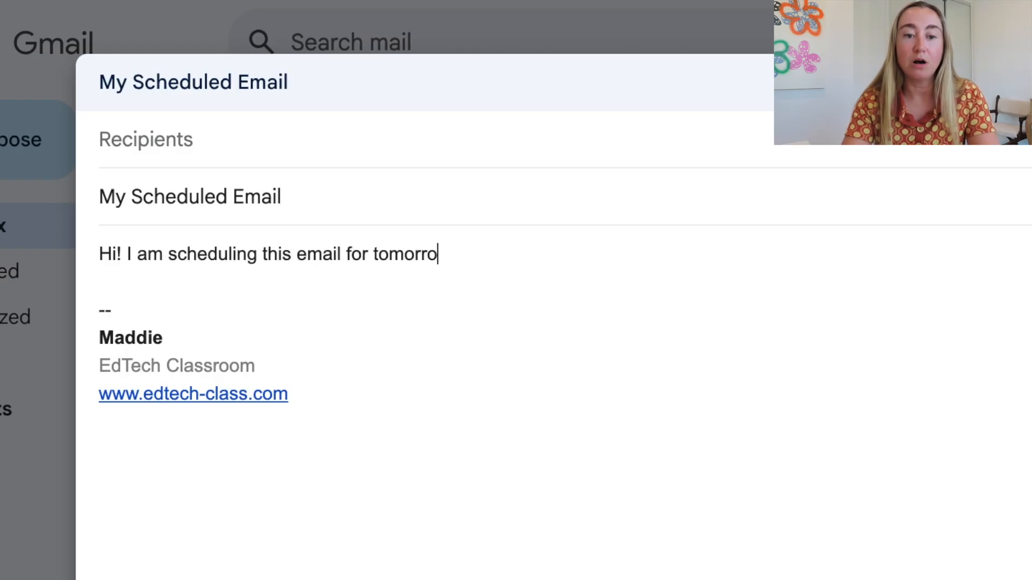
type("w morning.")
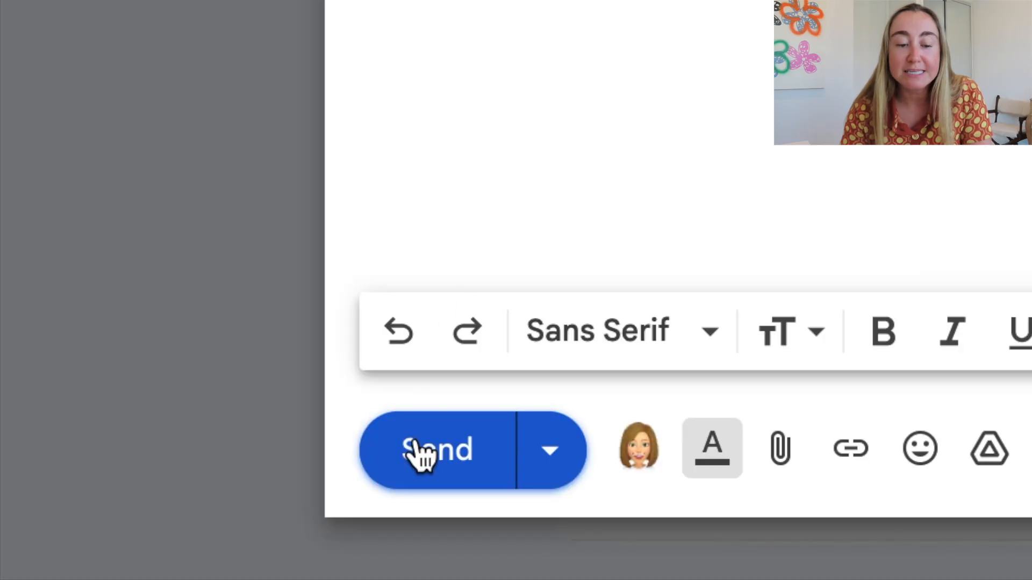
mouse_move(459, 465)
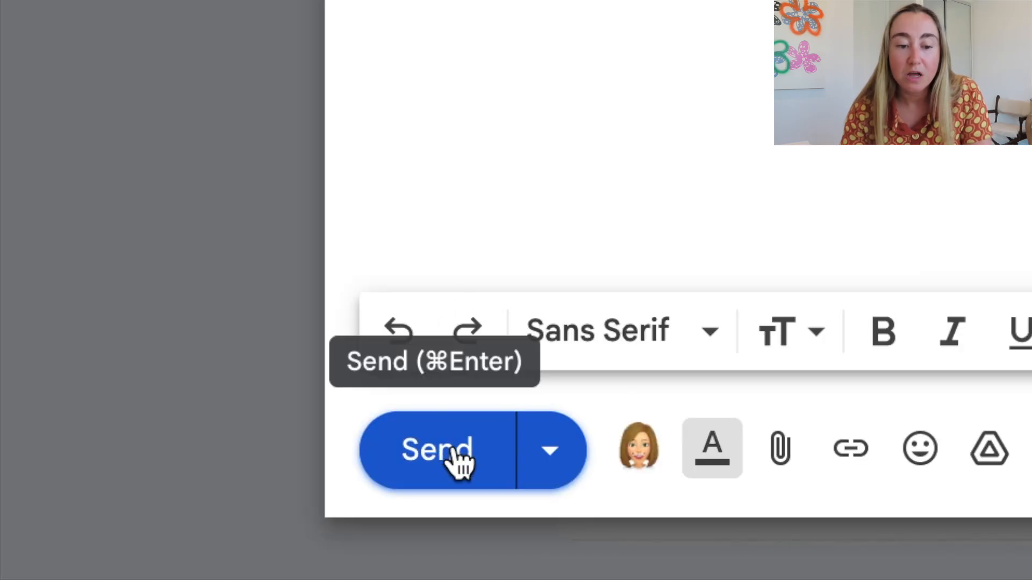
mouse_move(549, 462)
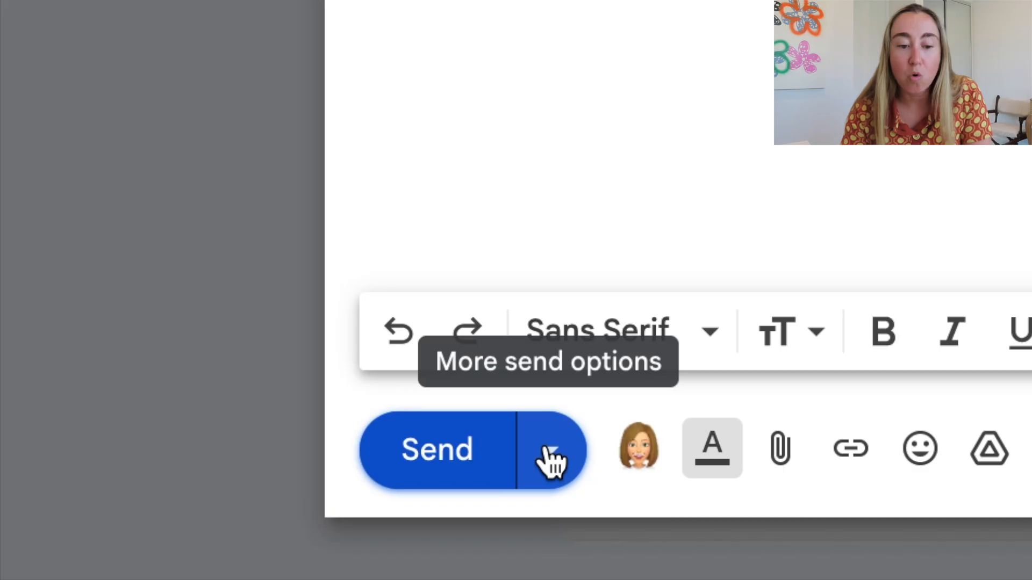
Choose Schedule send from the menu beside Send.
left_click(549, 452)
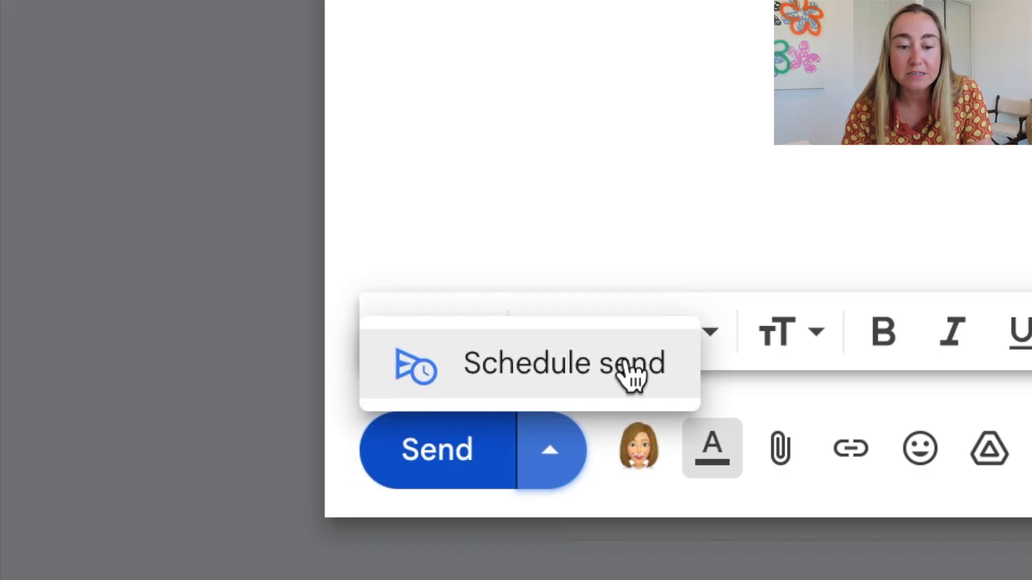
left_click(566, 364)
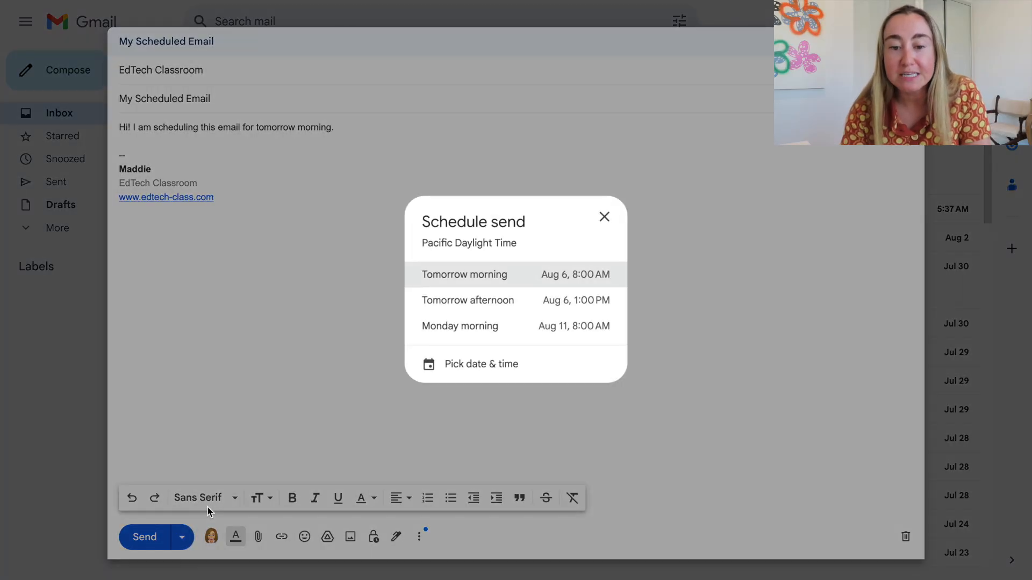
mouse_move(525, 281)
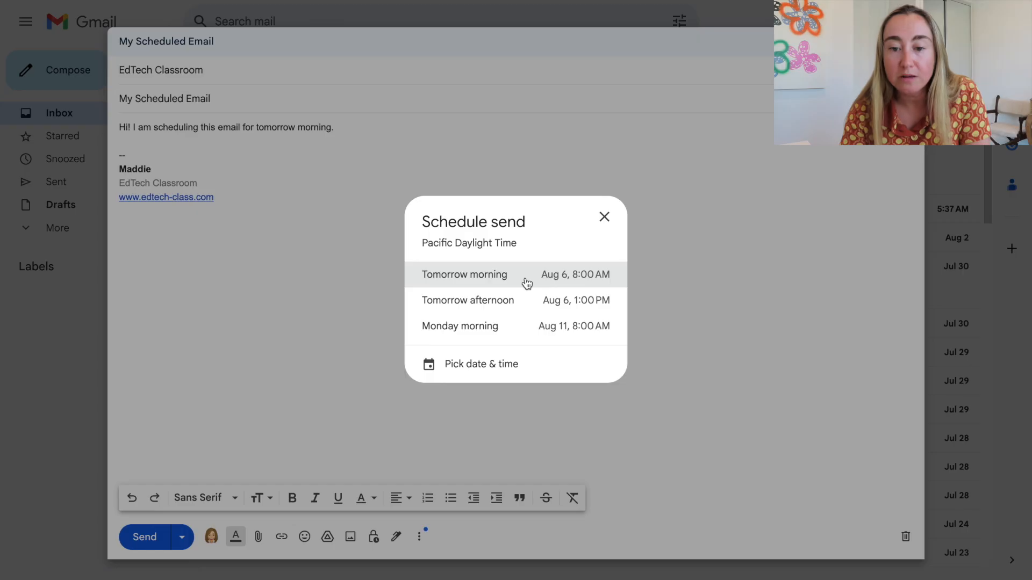
mouse_move(582, 288)
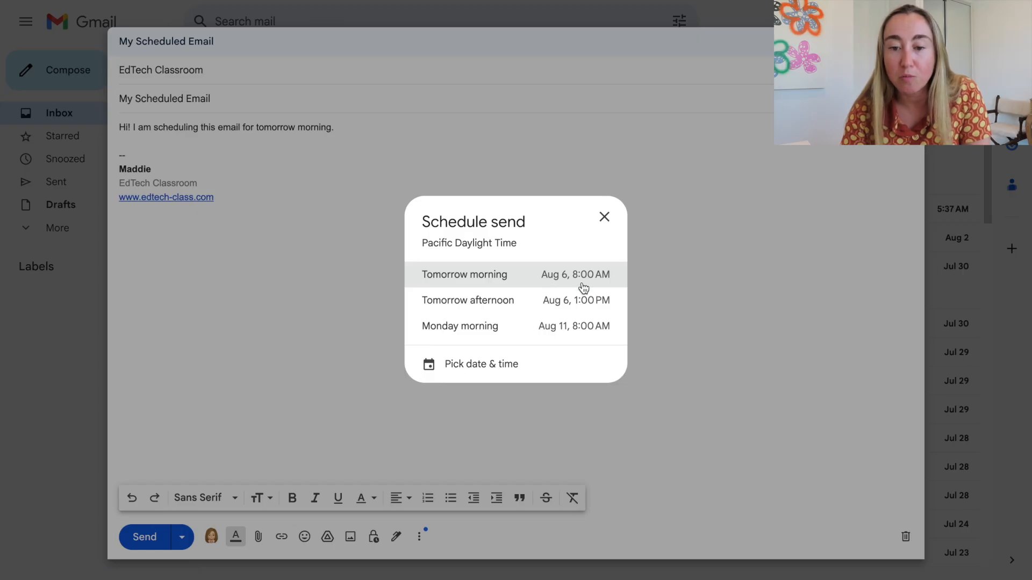
mouse_move(433, 309)
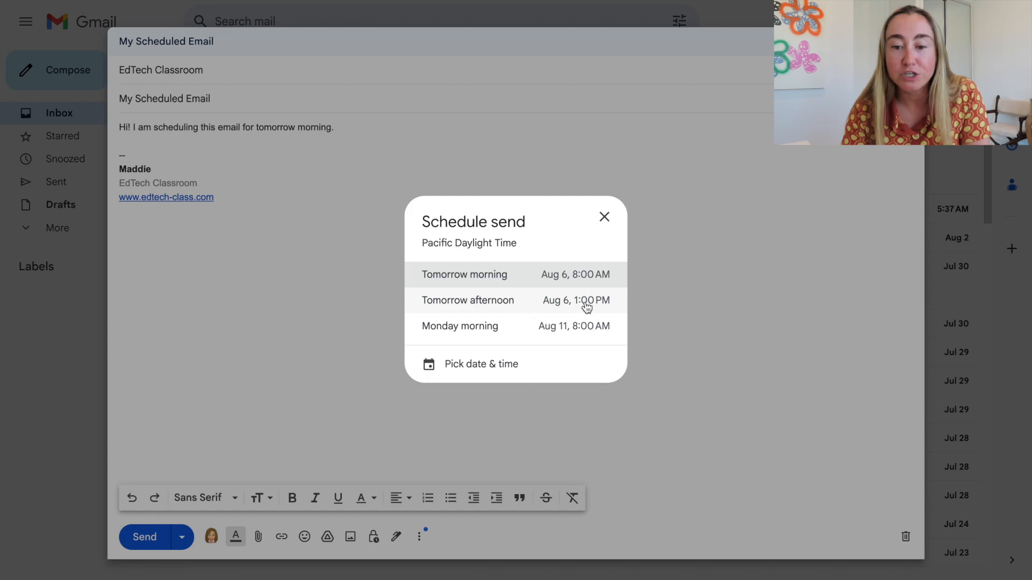
mouse_move(588, 310)
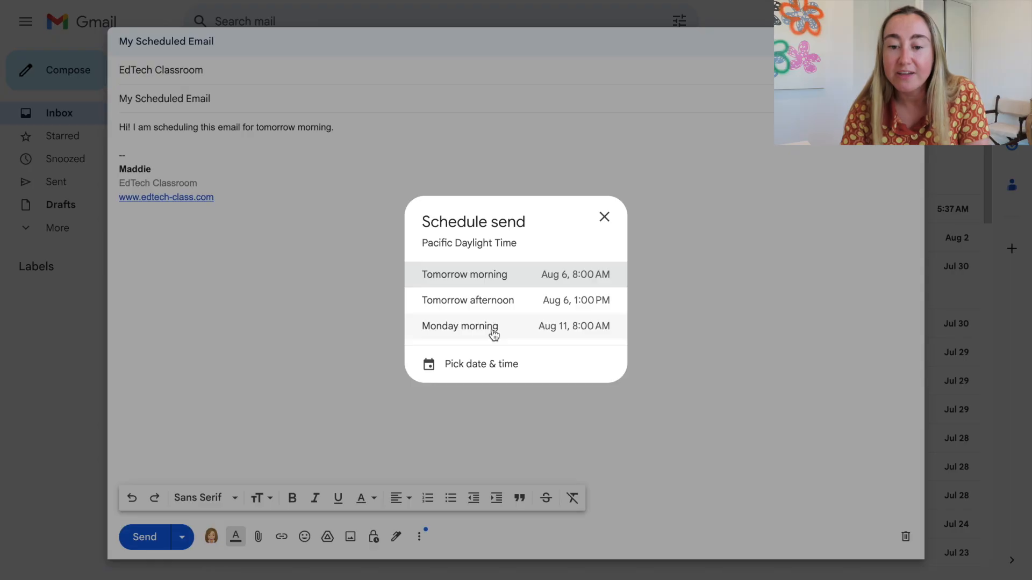
mouse_move(621, 337)
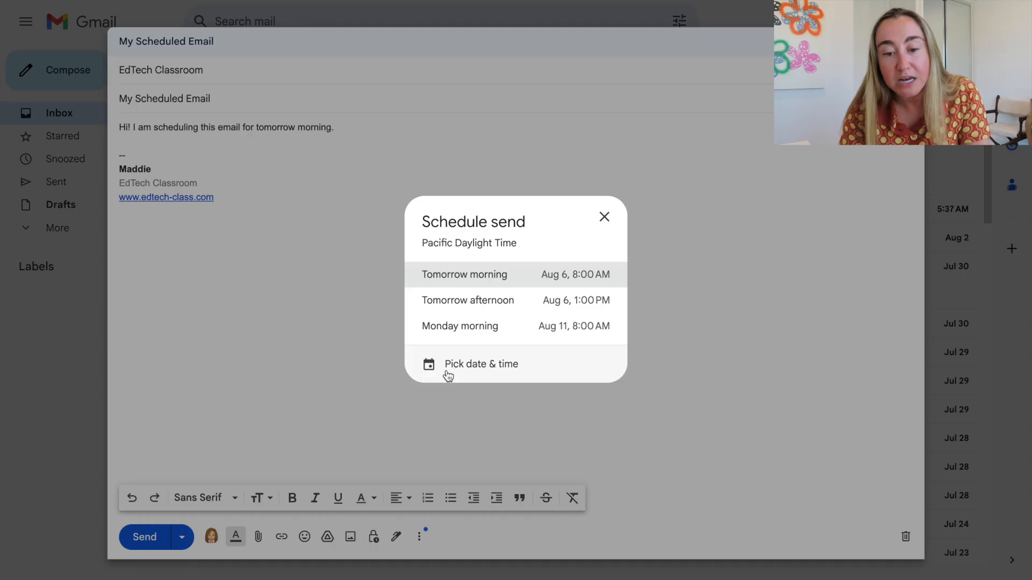
Schedule the email for a custom time of Aug 6, 2025 at 8:30 AM.
left_click(481, 364)
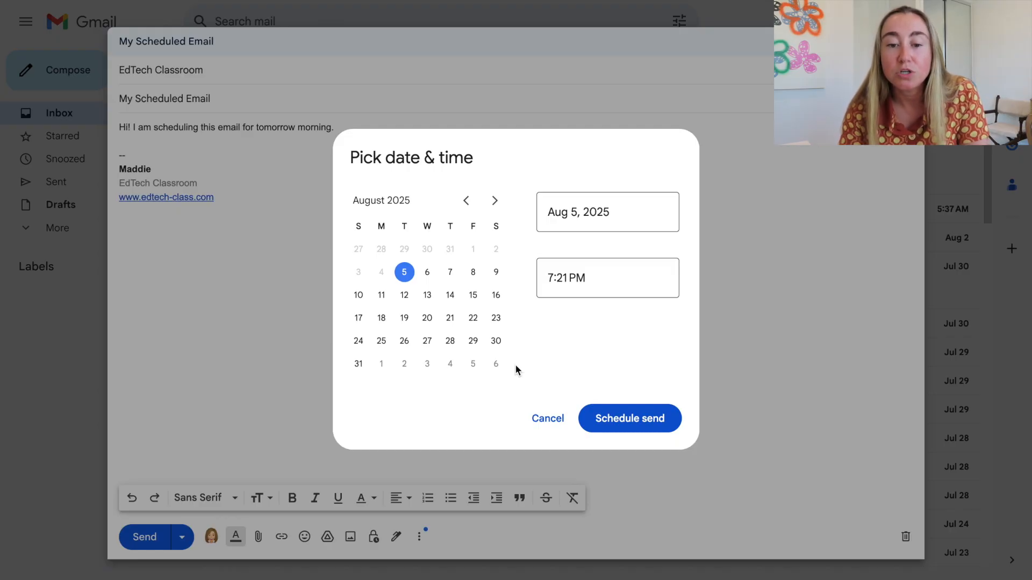
mouse_move(473, 272)
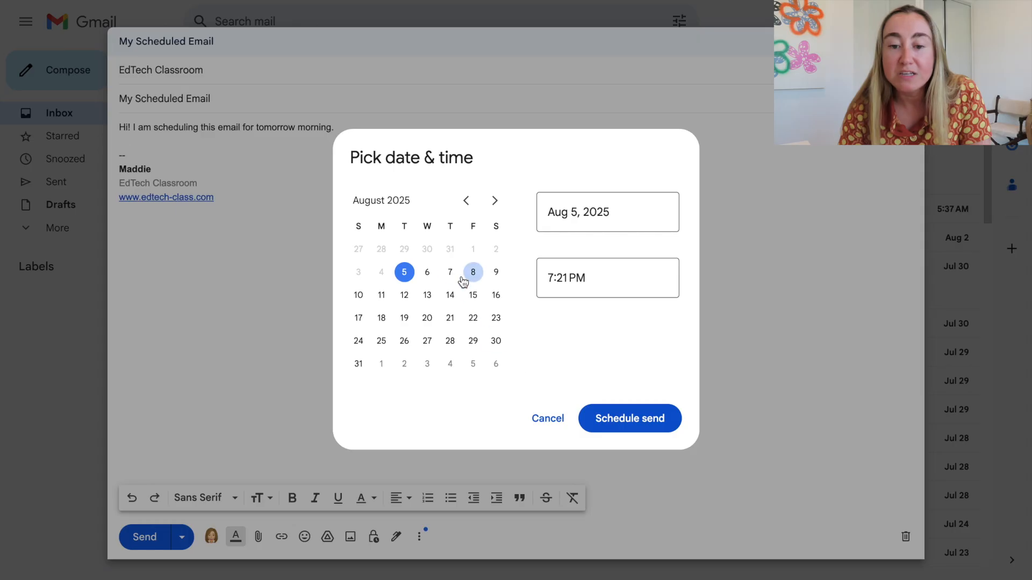
left_click(473, 272)
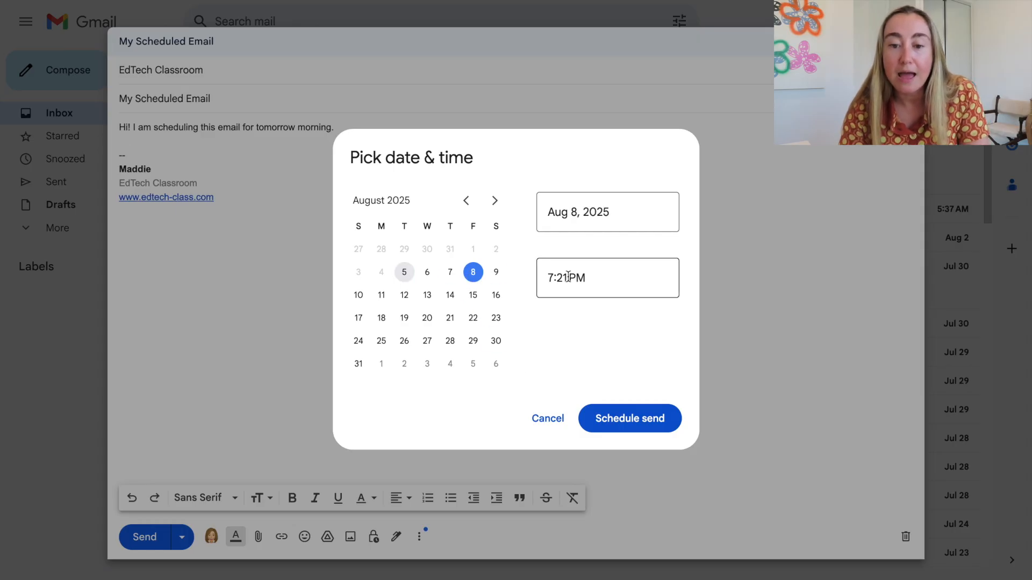
left_click(566, 278)
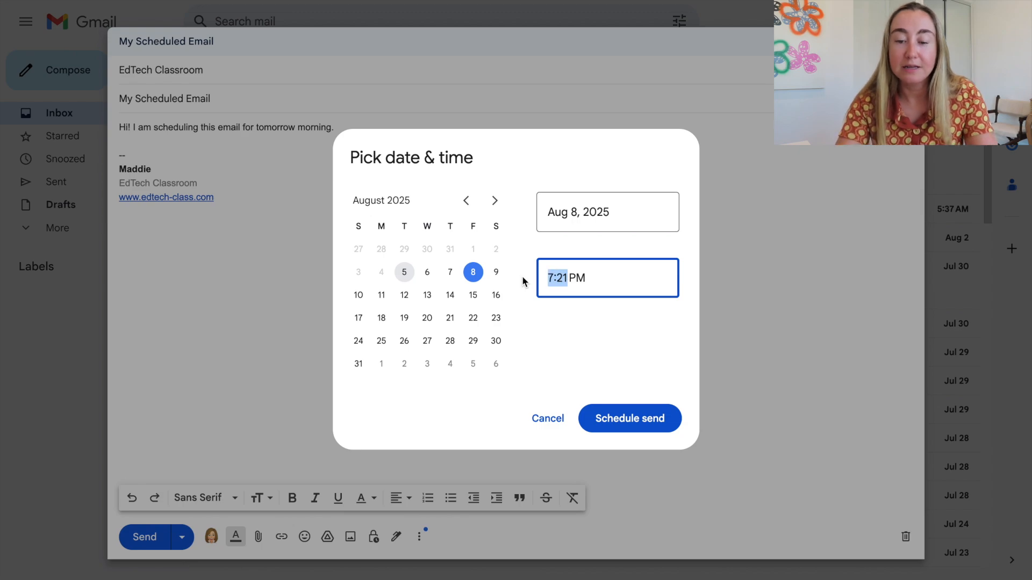
type("8:00 PM")
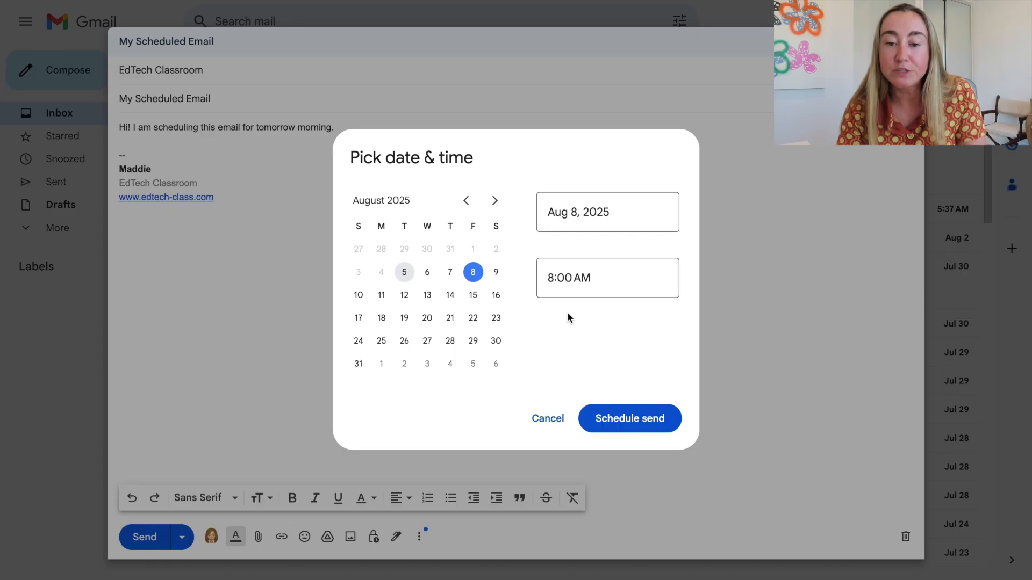
left_click(570, 278)
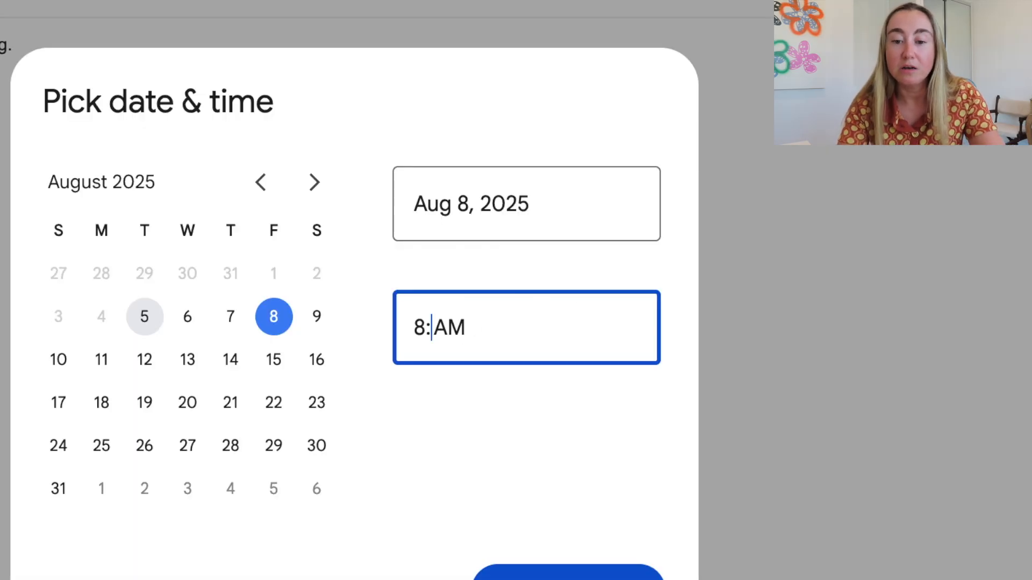
type("30")
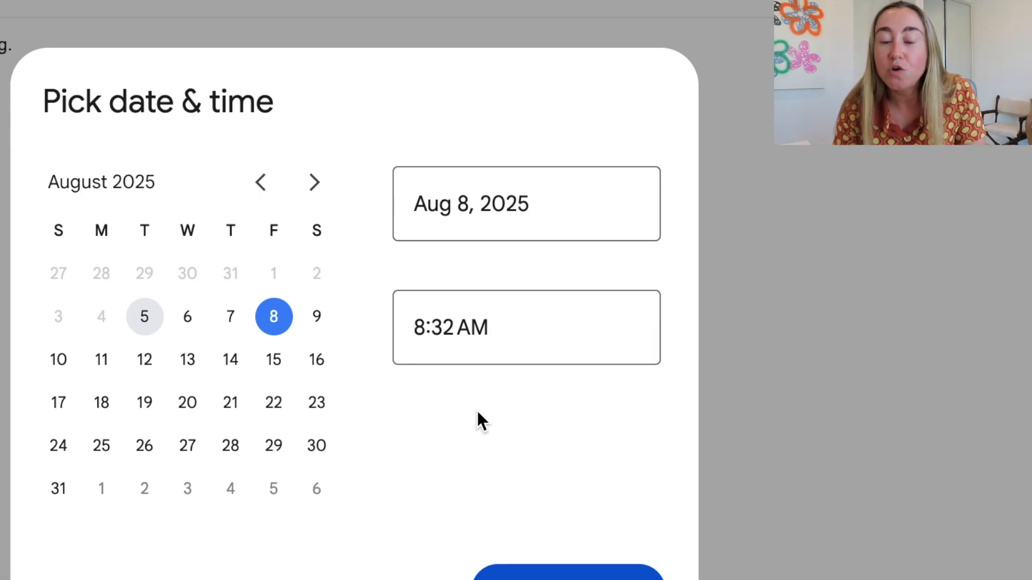
mouse_move(470, 462)
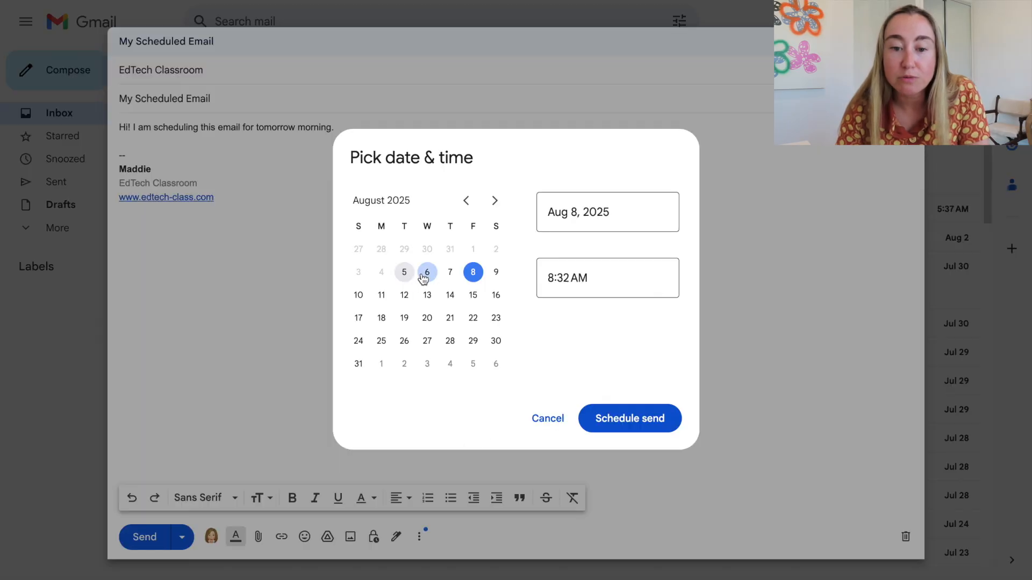
left_click(427, 272)
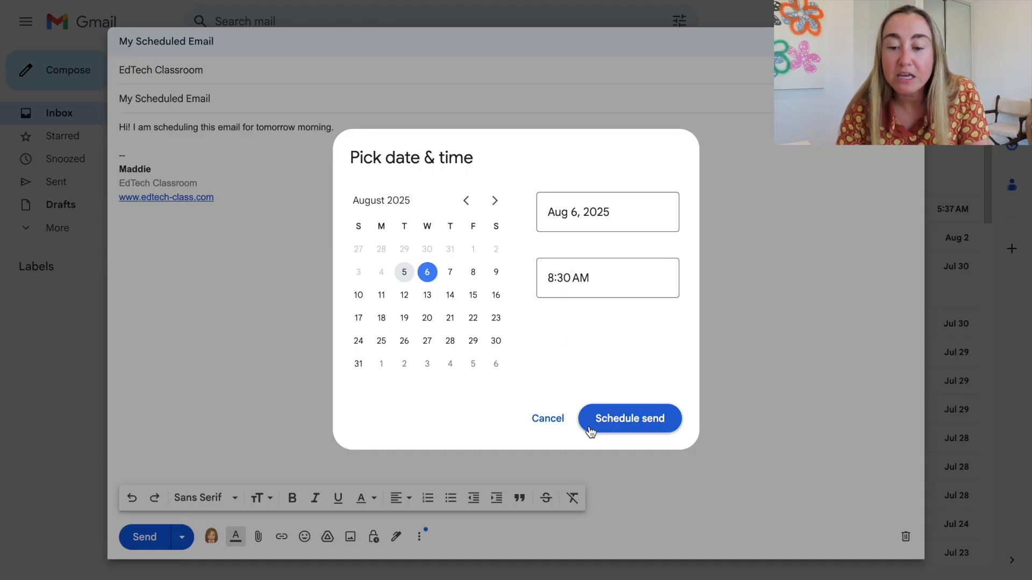
mouse_move(662, 445)
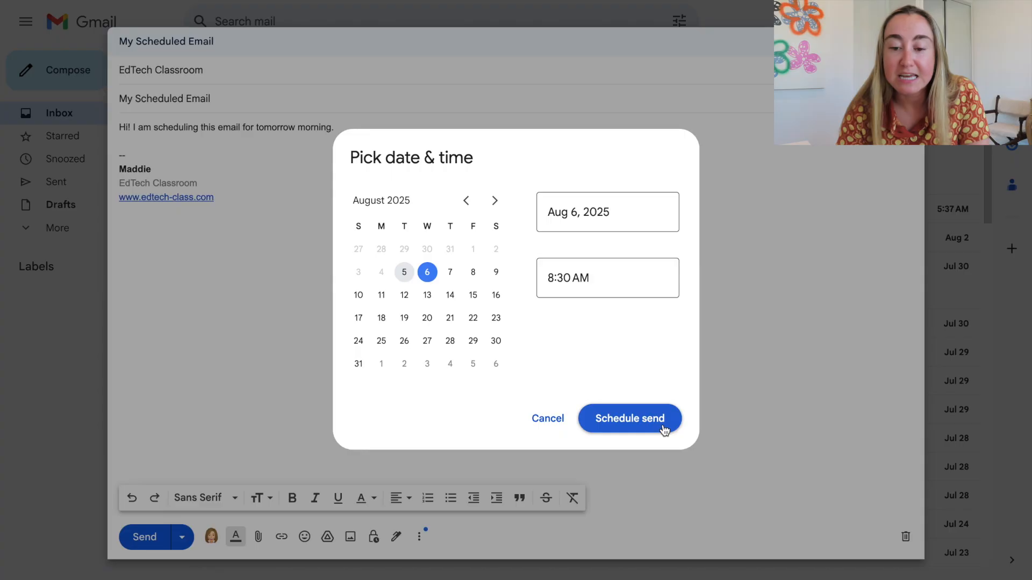
left_click(630, 419)
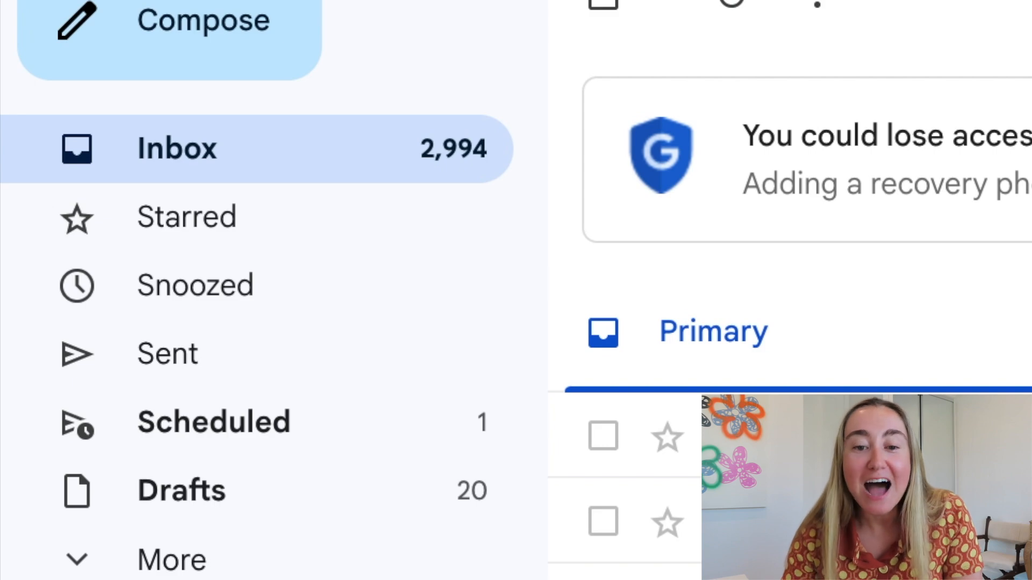
mouse_move(623, 443)
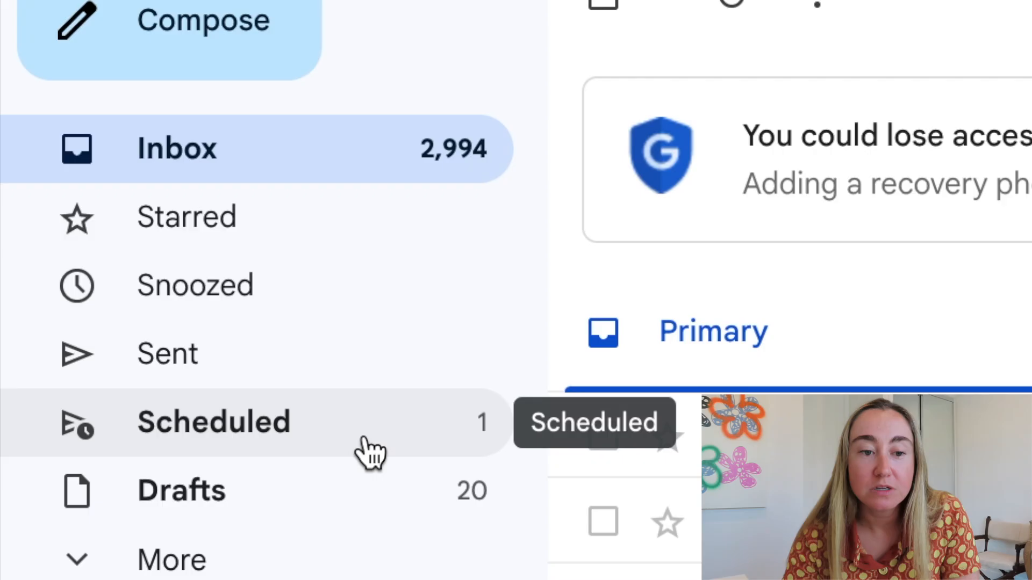
mouse_move(348, 434)
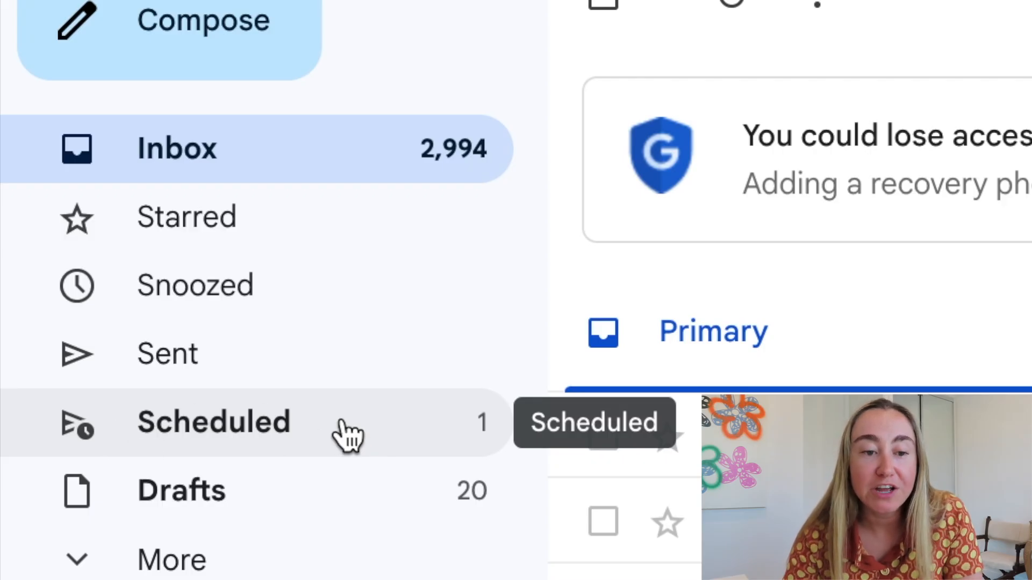
Open the Scheduled folder and select My Scheduled Email.
left_click(213, 421)
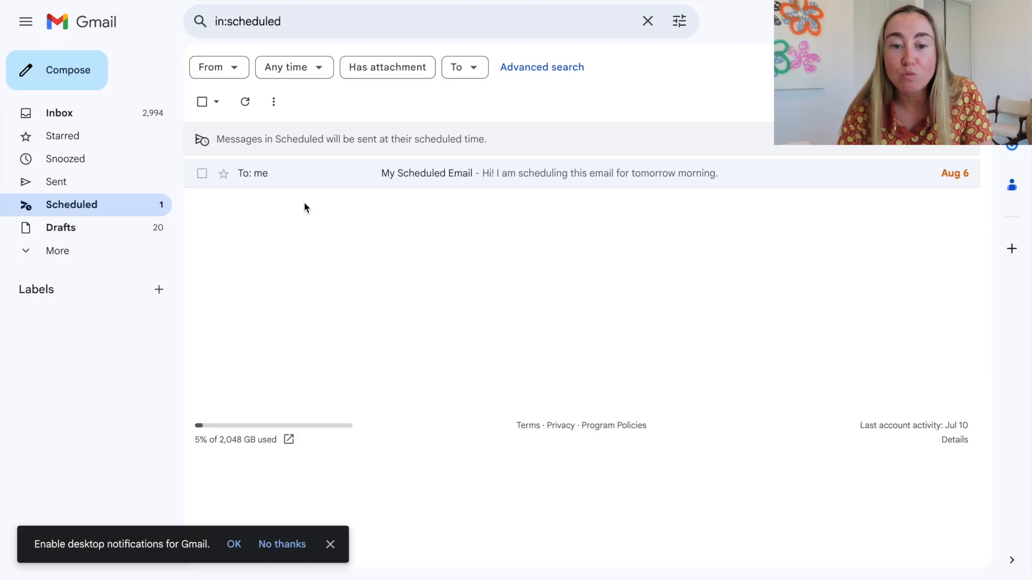
mouse_move(293, 311)
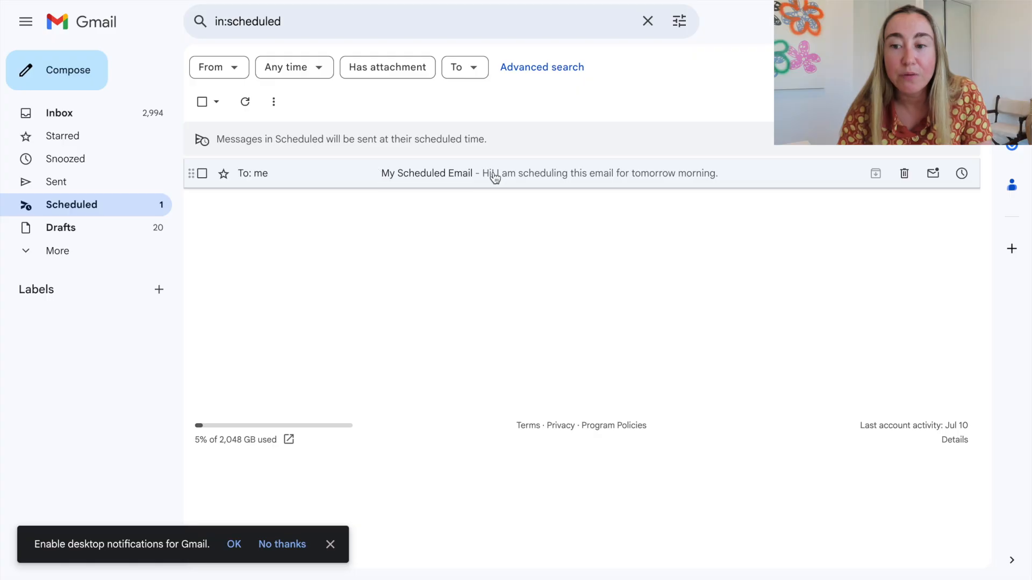
left_click(494, 173)
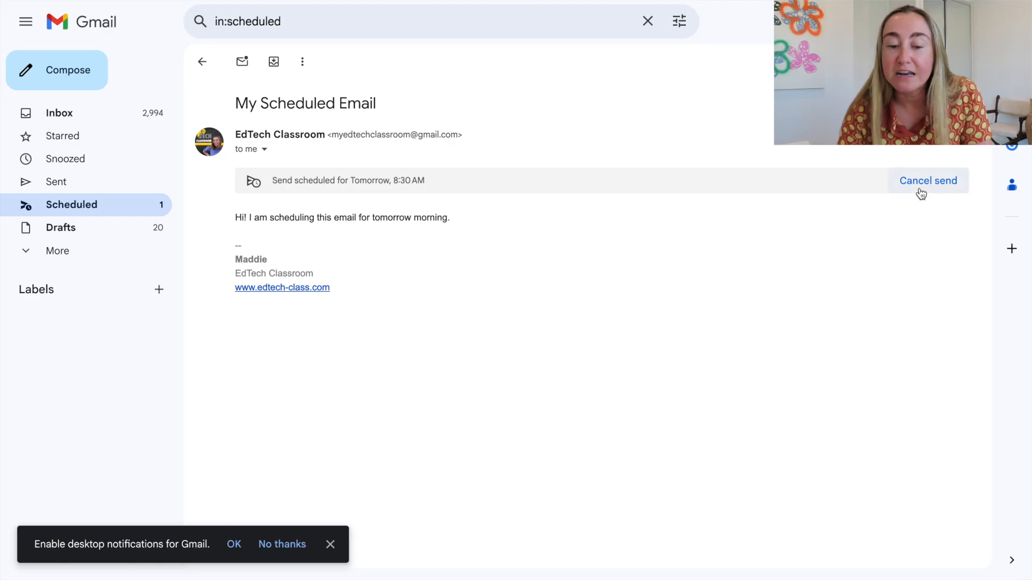
Cancel the 8:30 AM scheduled send so the email returns to an editable draft.
left_click(927, 180)
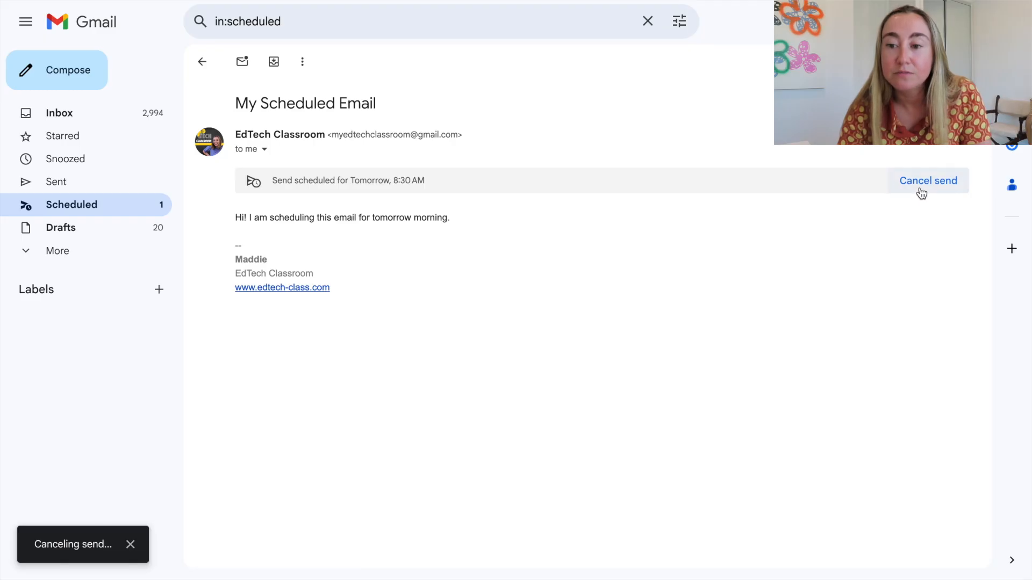
left_click(928, 181)
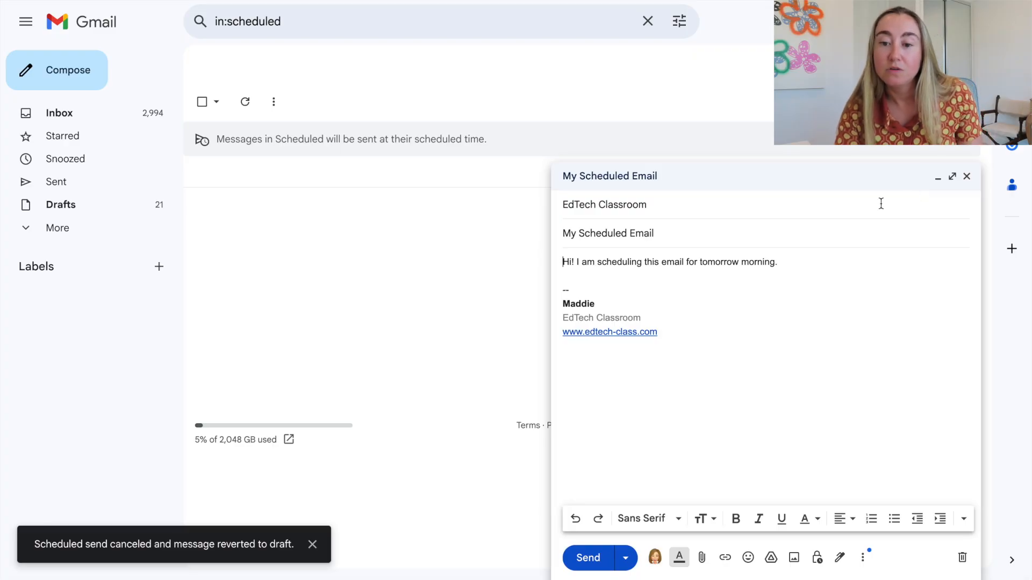
Change 'morning' to 'afternoon' and schedule the email for tomorrow afternoon at 1:00 PM.
type("afternoon")
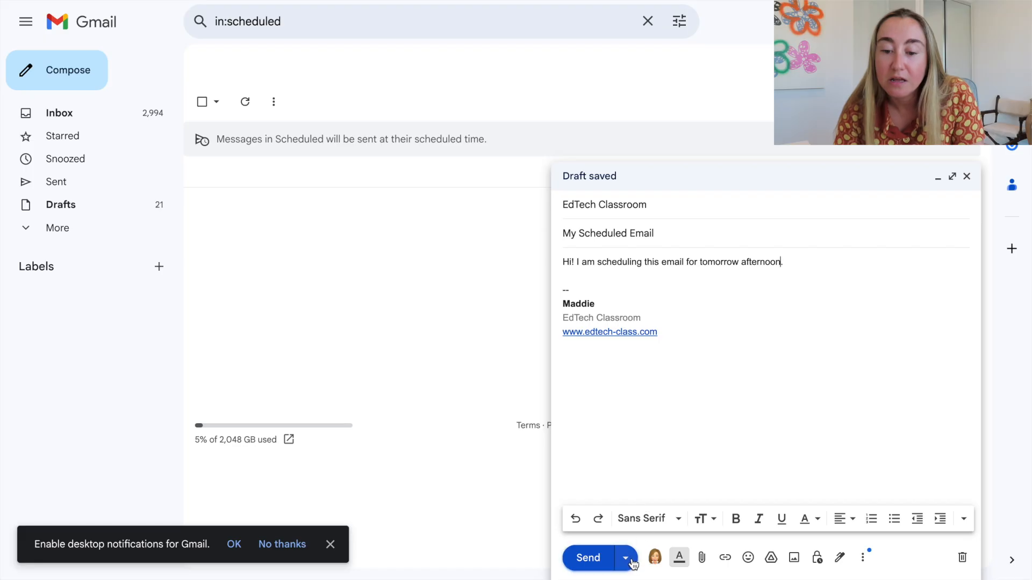
left_click(624, 558)
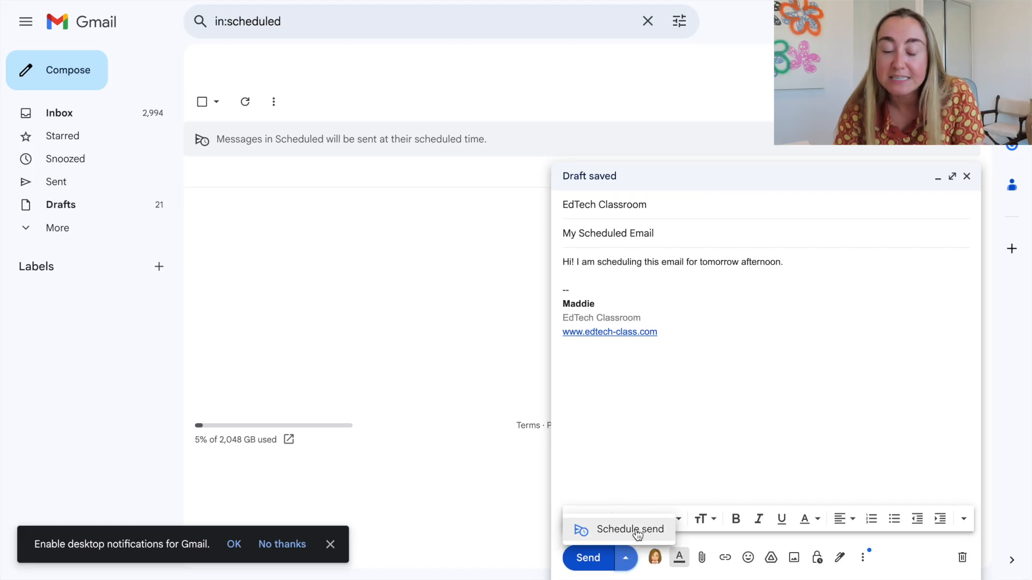
left_click(630, 529)
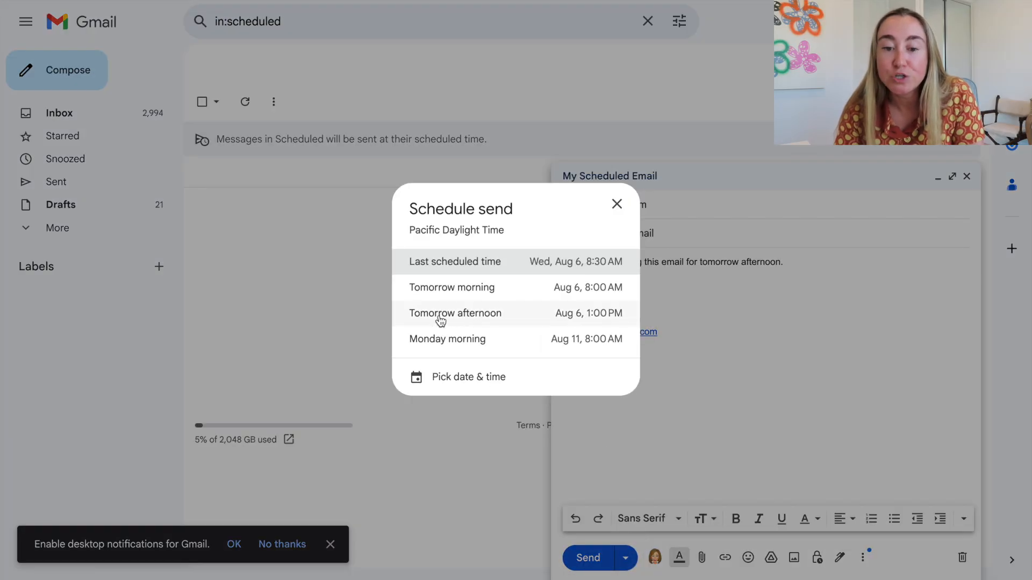
left_click(454, 313)
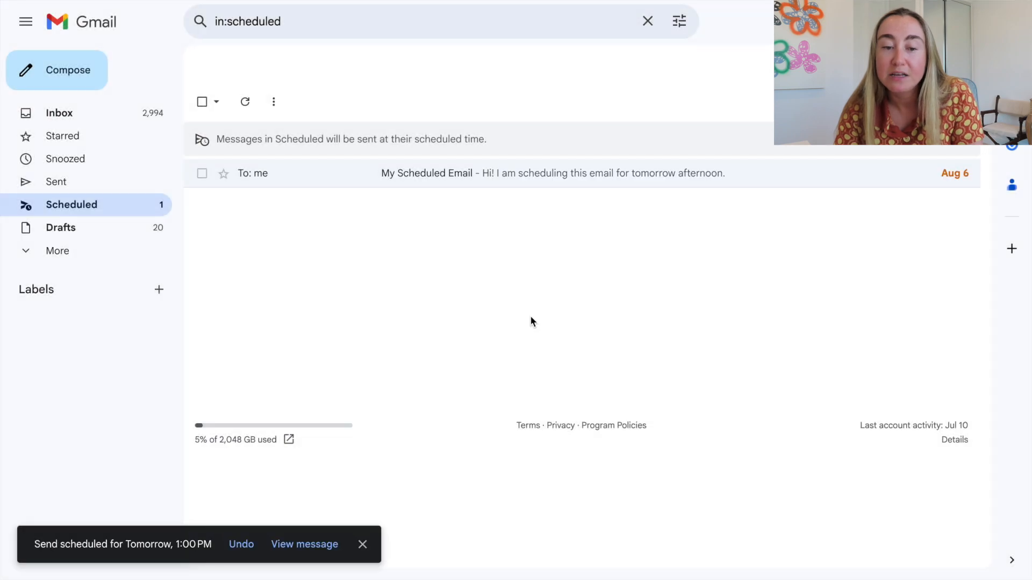